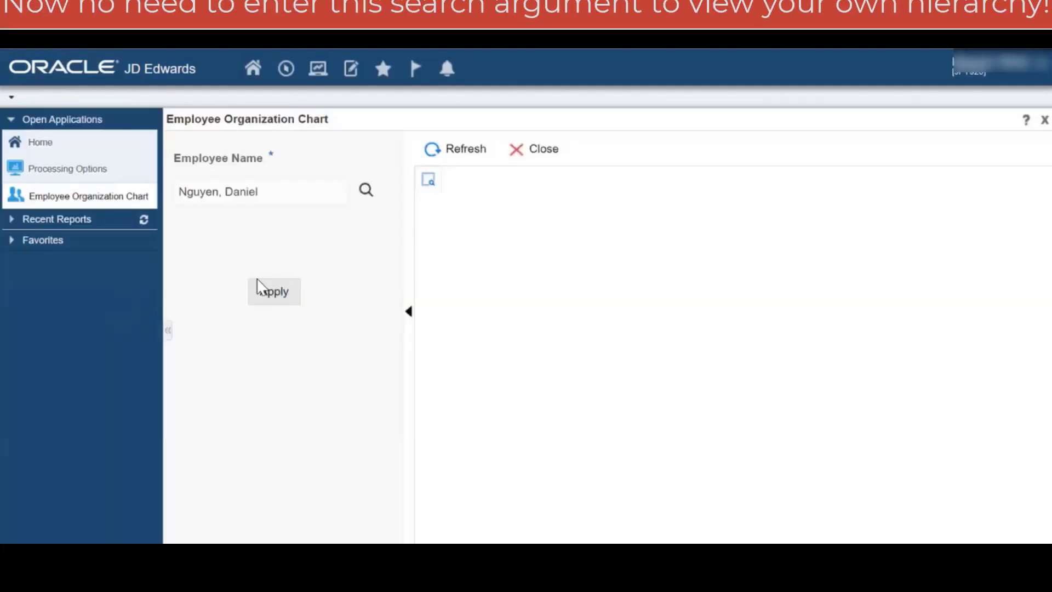
Step: Apply the entered employee name to load their organization chart hierarchy
left_click(273, 291)
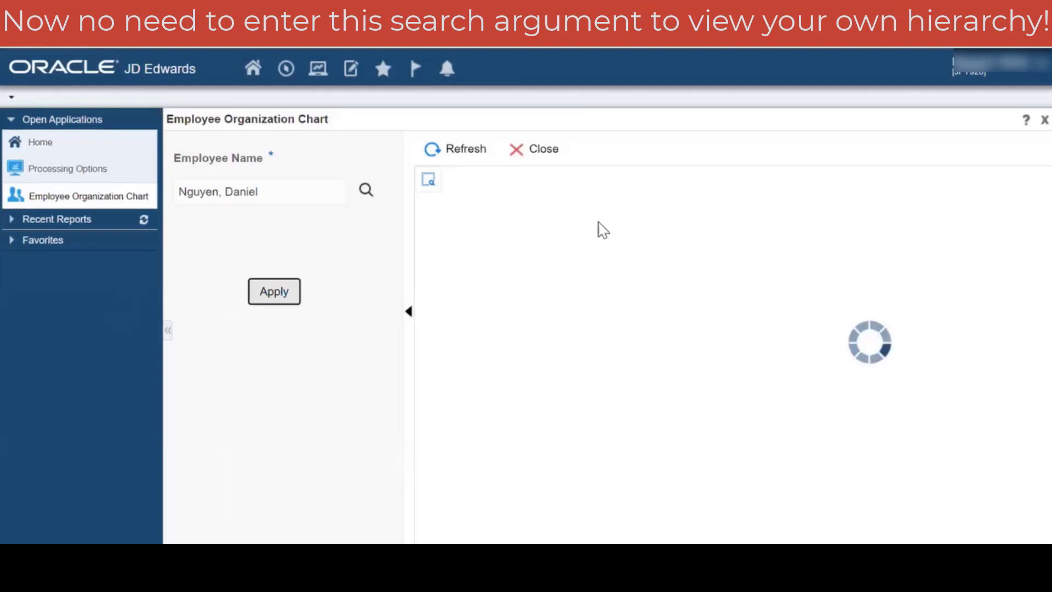
left_click(274, 291)
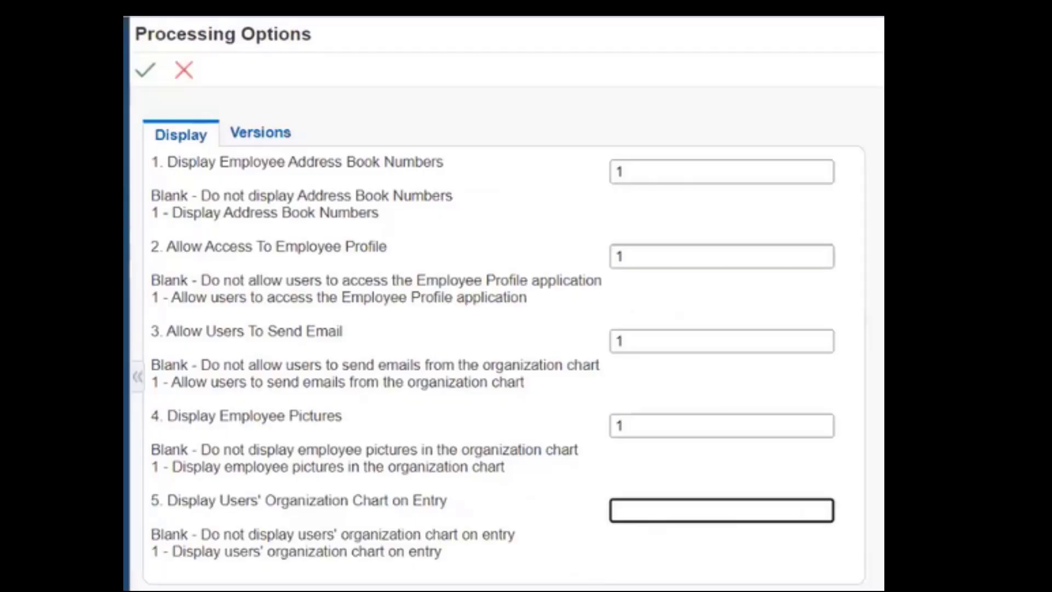
mouse_move(60, 536)
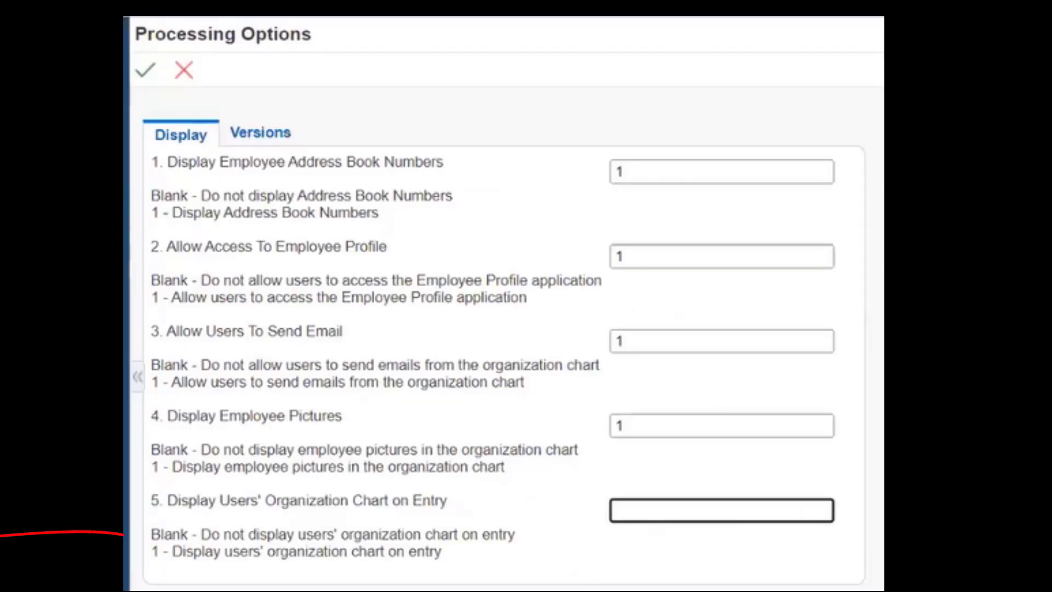